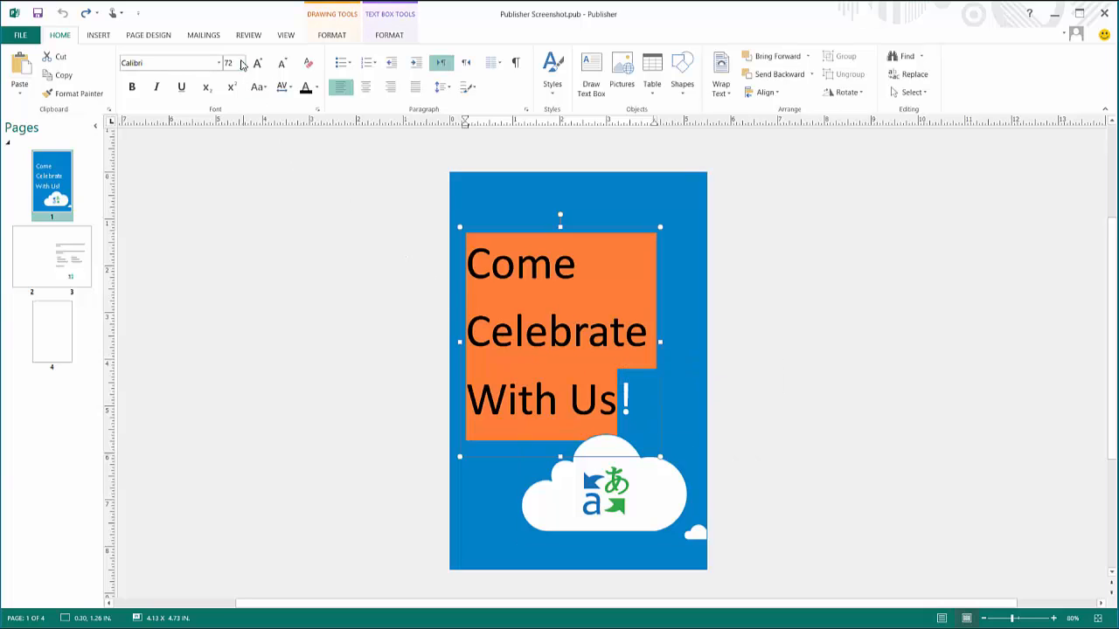
- Show the Review tools to translate the 'Come Celebrate With Us' headline into Chinese (PRC)
left_click(249, 35)
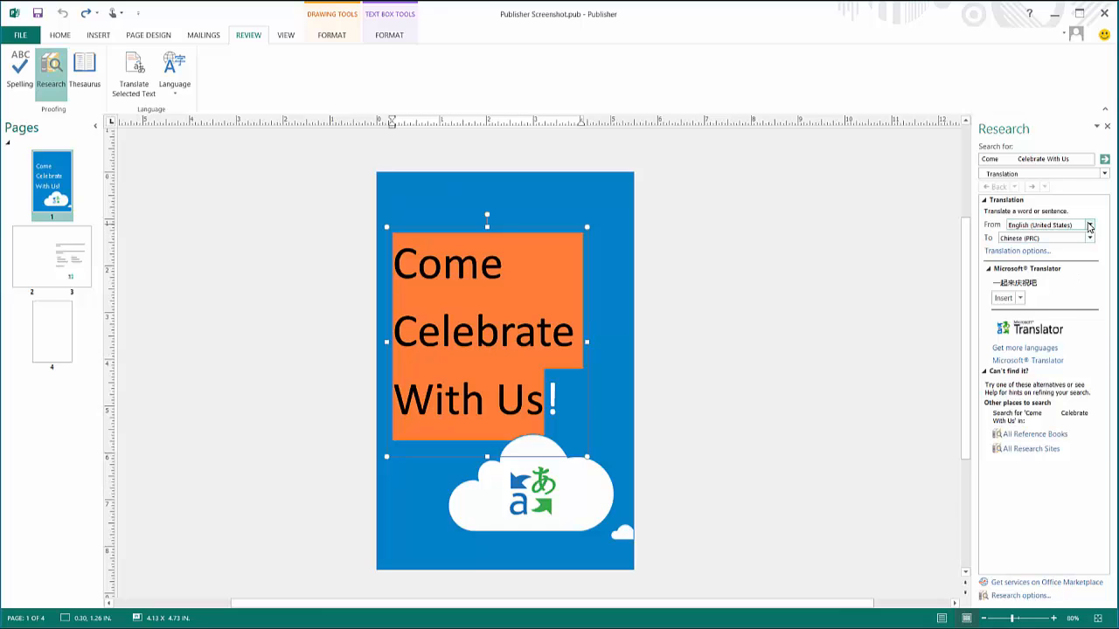
left_click(1091, 237)
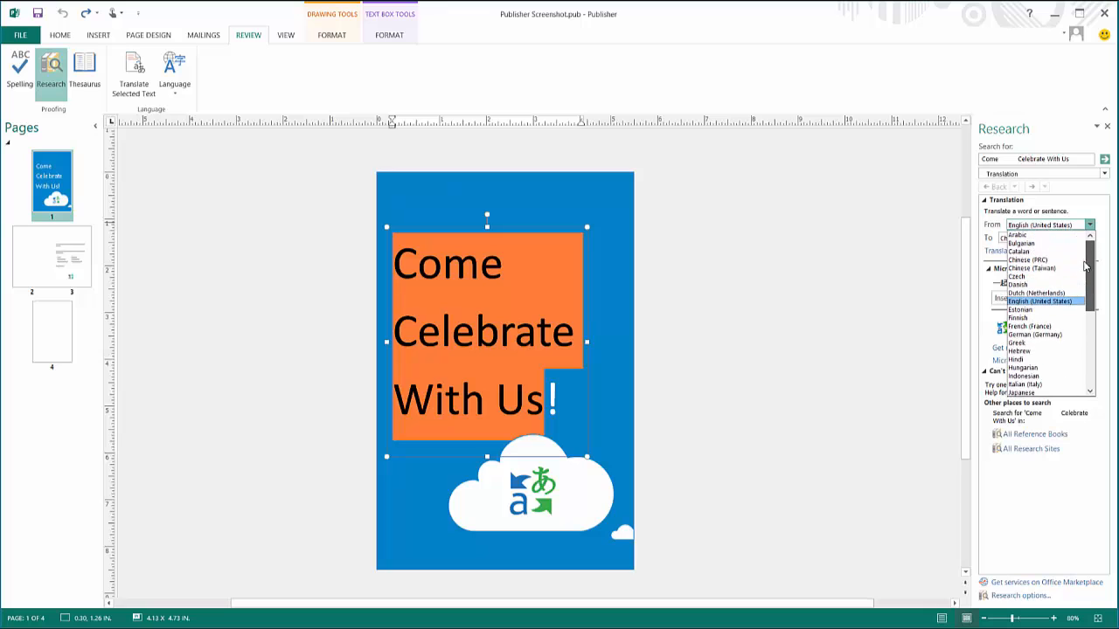
scroll("down", 3)
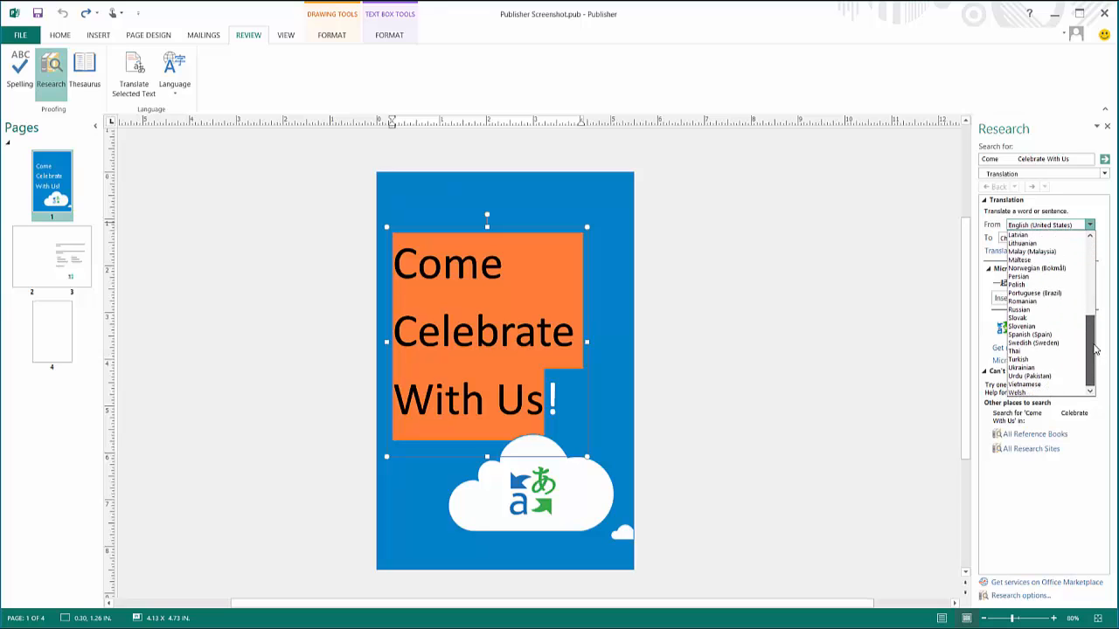
scroll("up", 3)
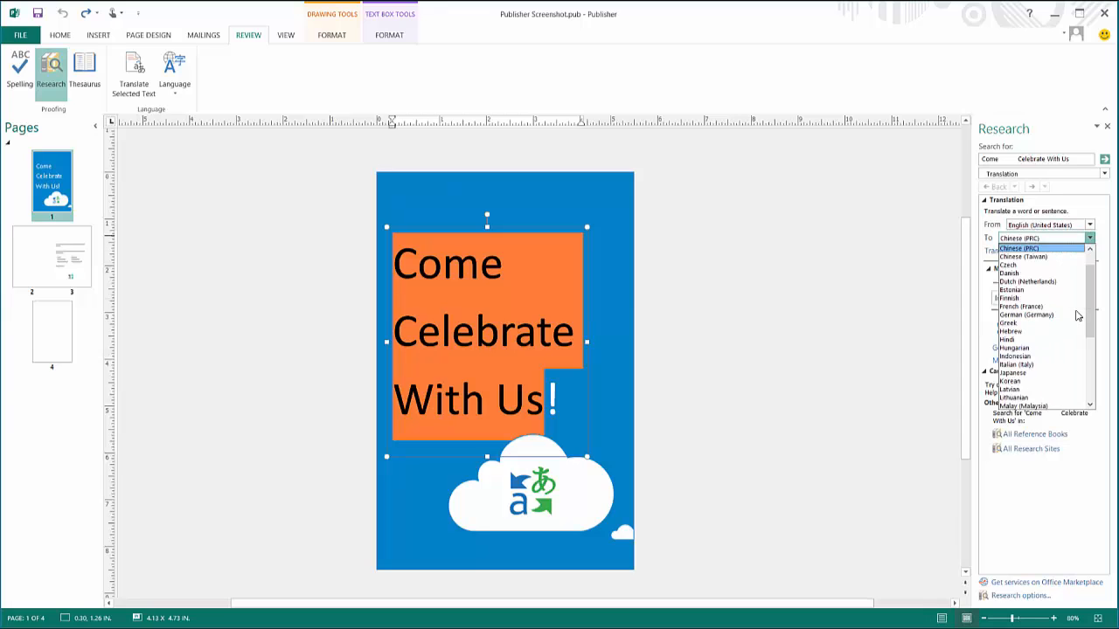
scroll("up", 3)
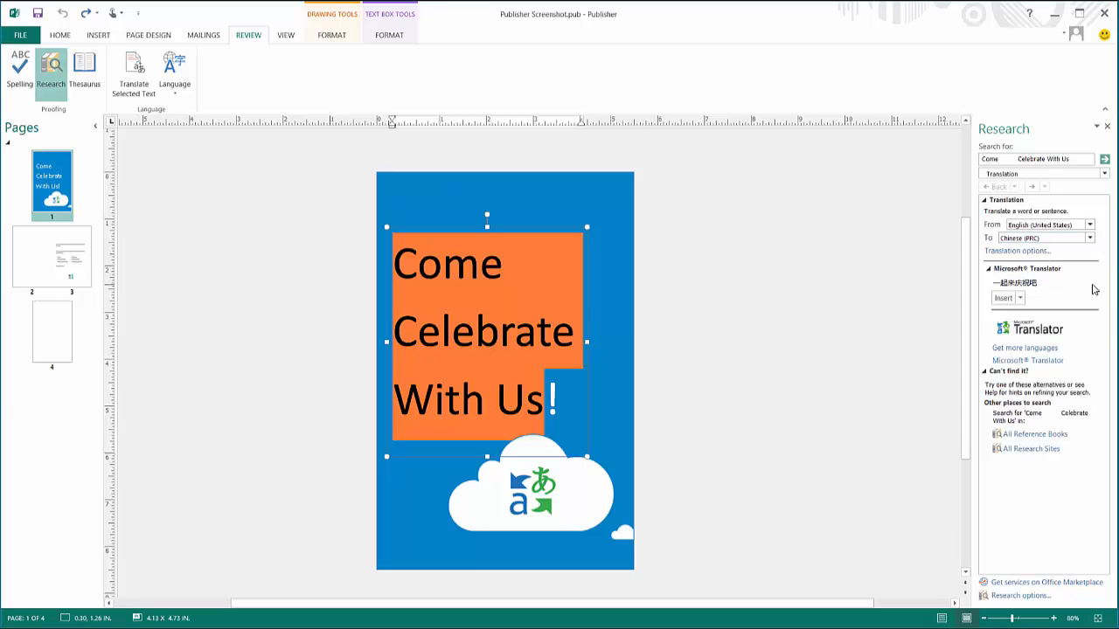
left_click(1019, 298)
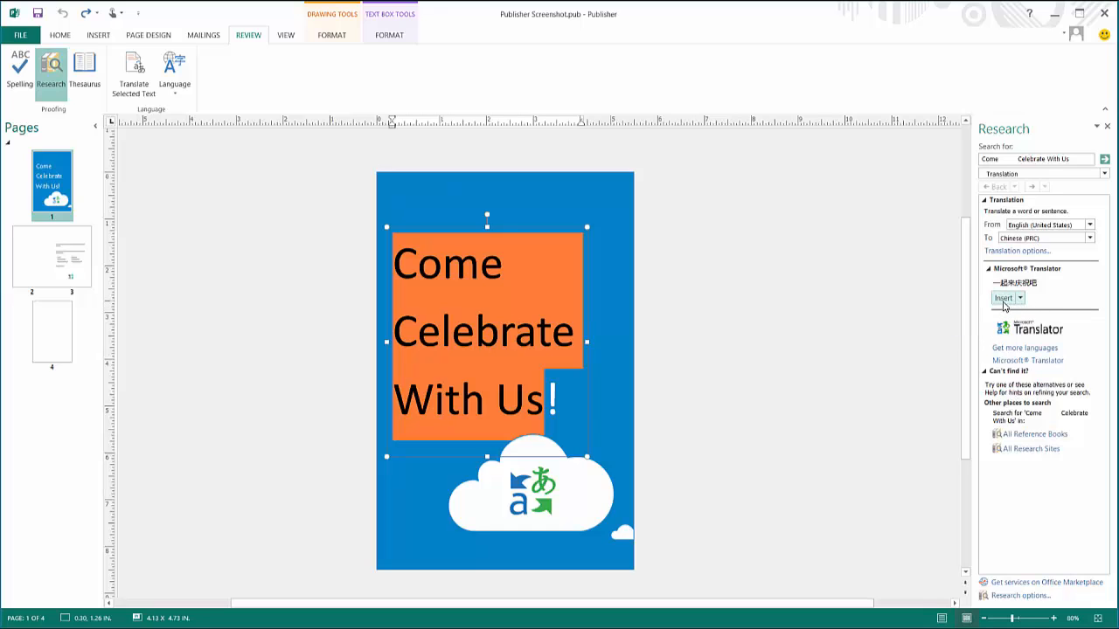
- Insert the Microsoft Translator result 一起来庆祝吧! in place of the English headline
left_click(1003, 297)
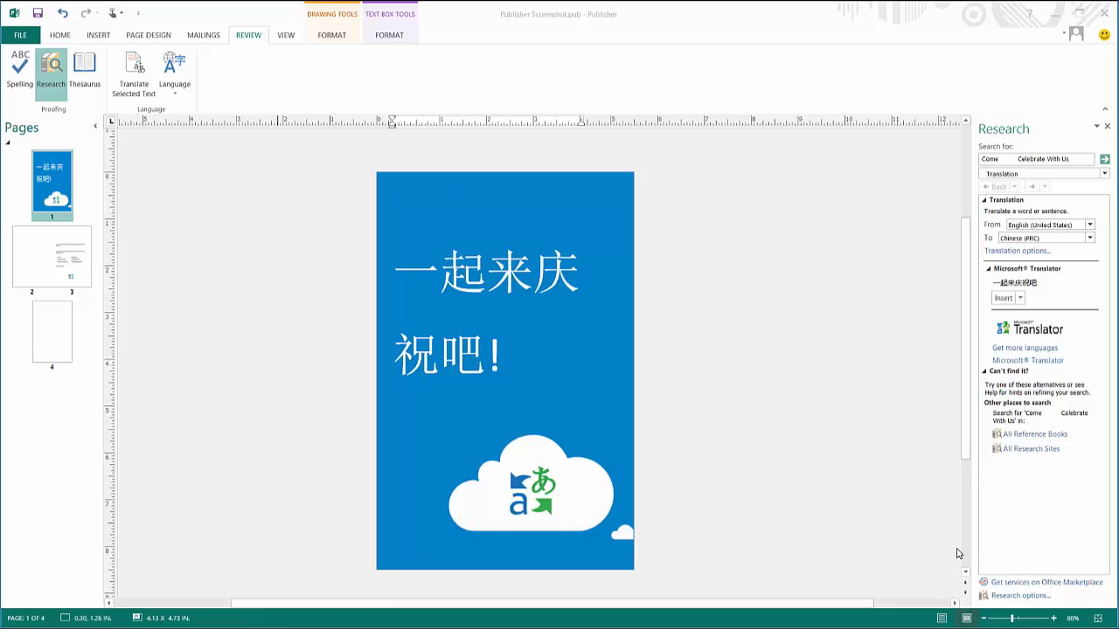
mouse_move(171, 42)
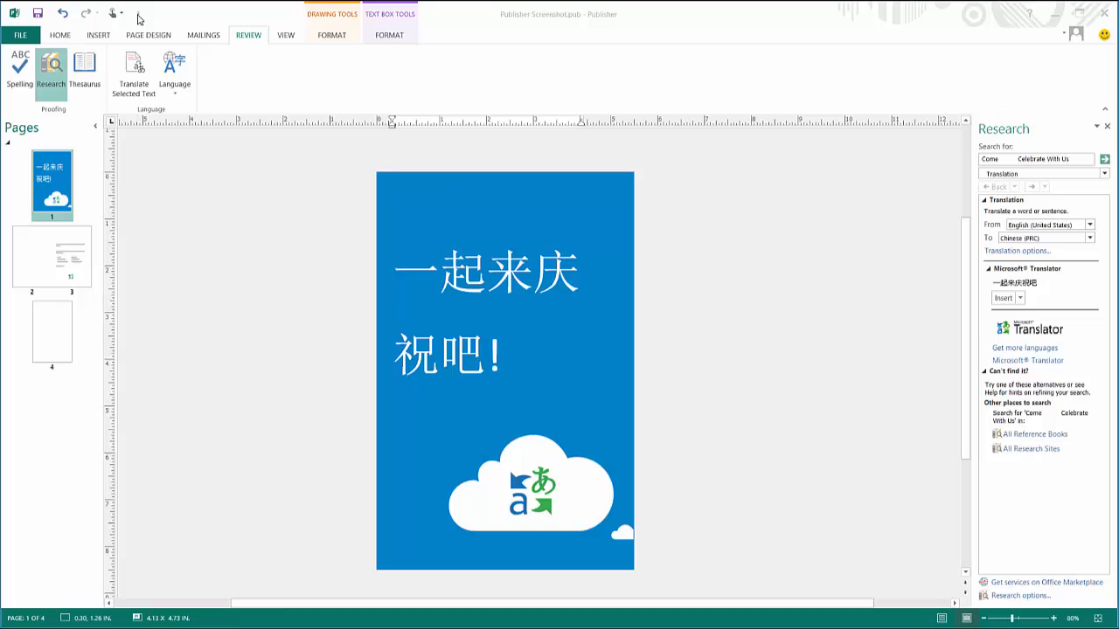
- Reach the Quick Access Toolbar page of Publisher Options via More Commands
left_click(138, 14)
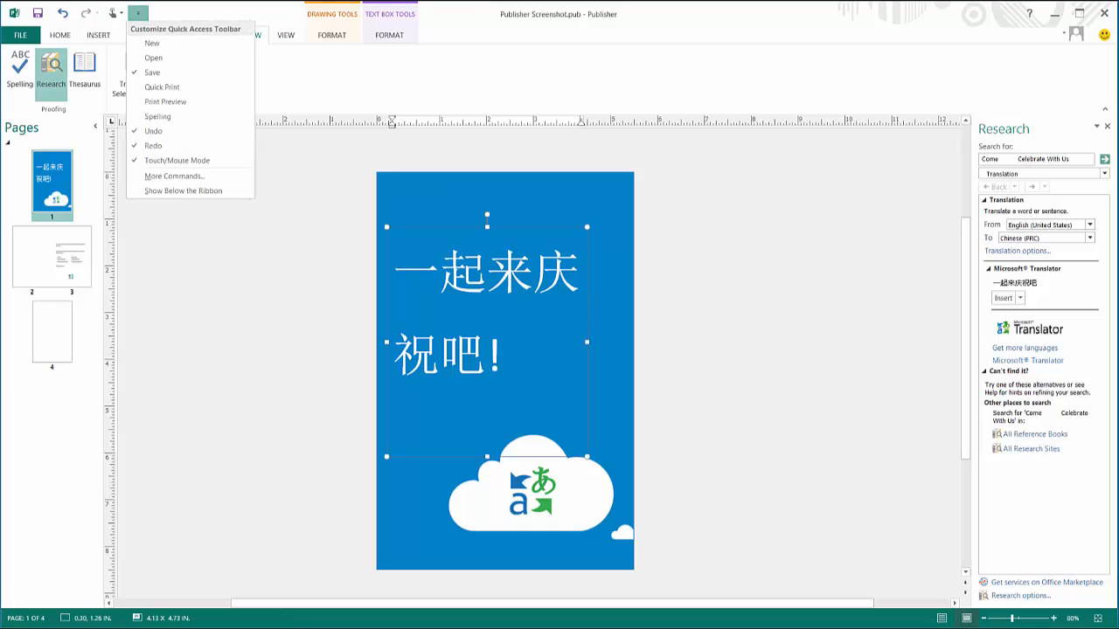
mouse_move(170, 161)
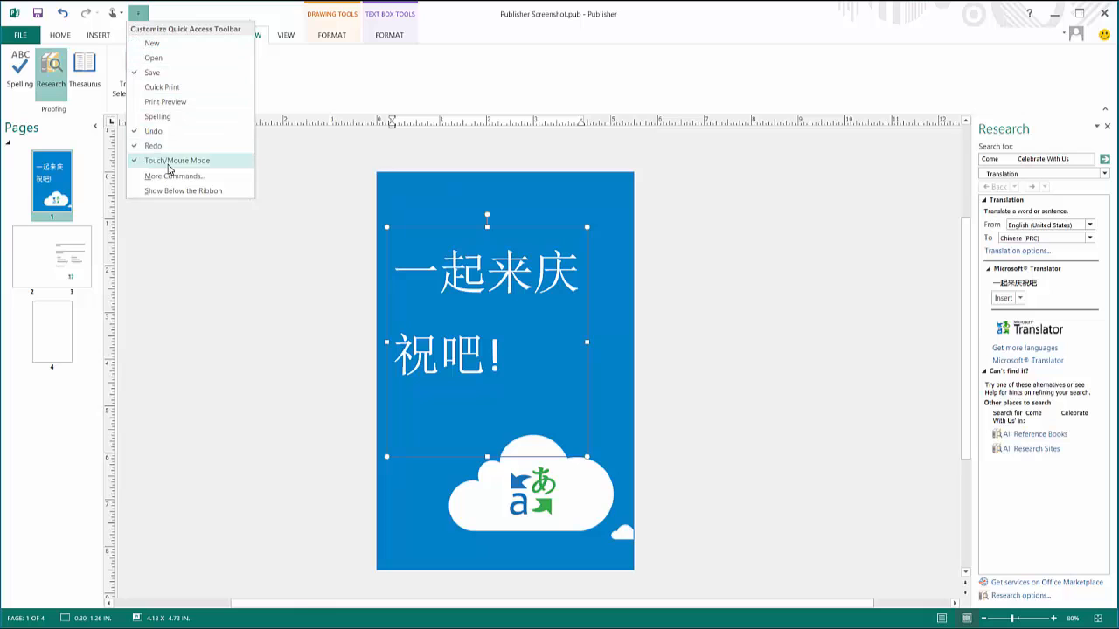
left_click(175, 175)
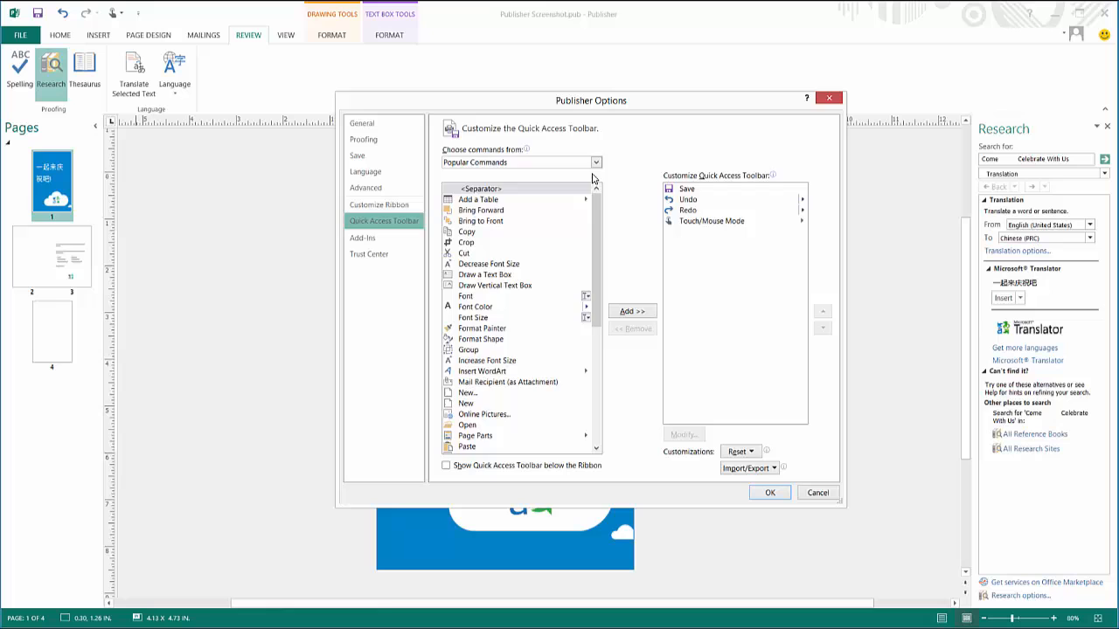
- Add Translate Selected Text from the Review Tab commands to the Quick Access Toolbar list
left_click(594, 162)
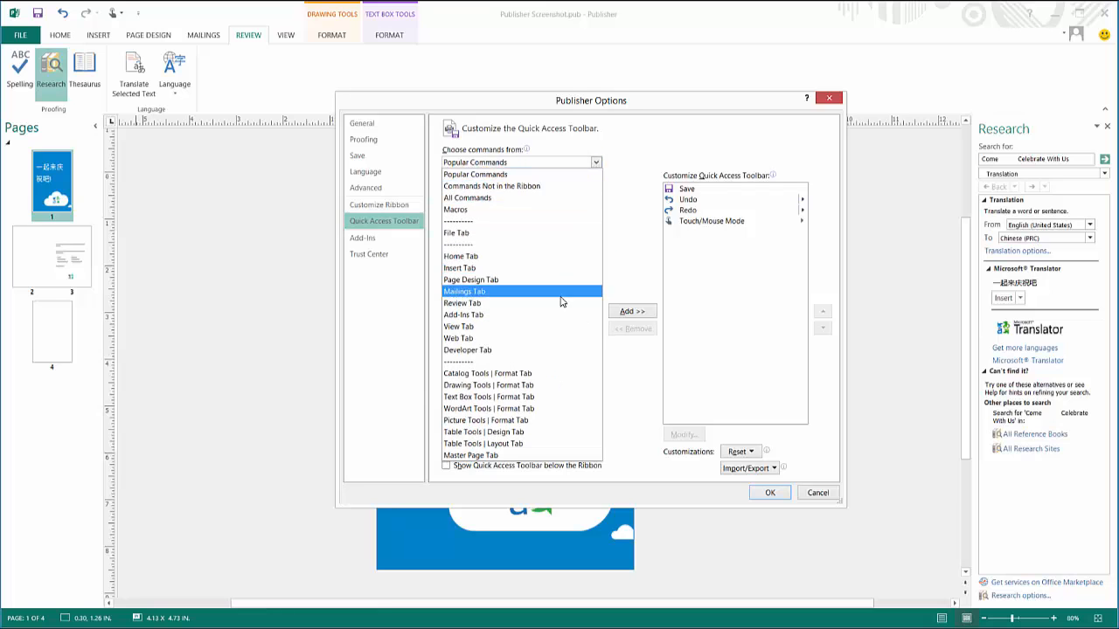
left_click(464, 290)
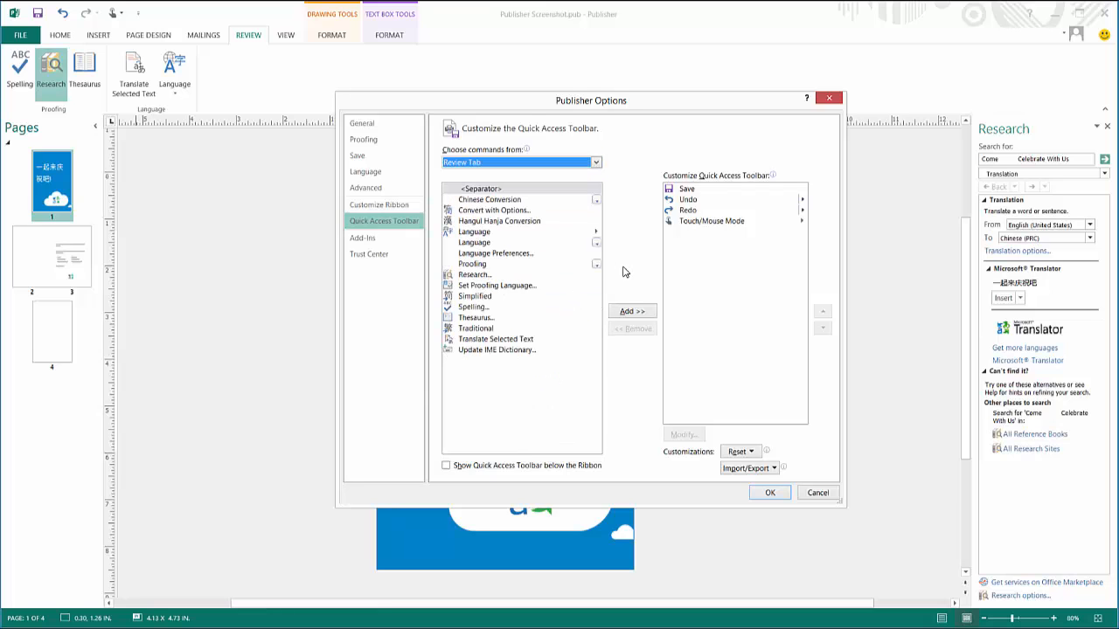
left_click(496, 339)
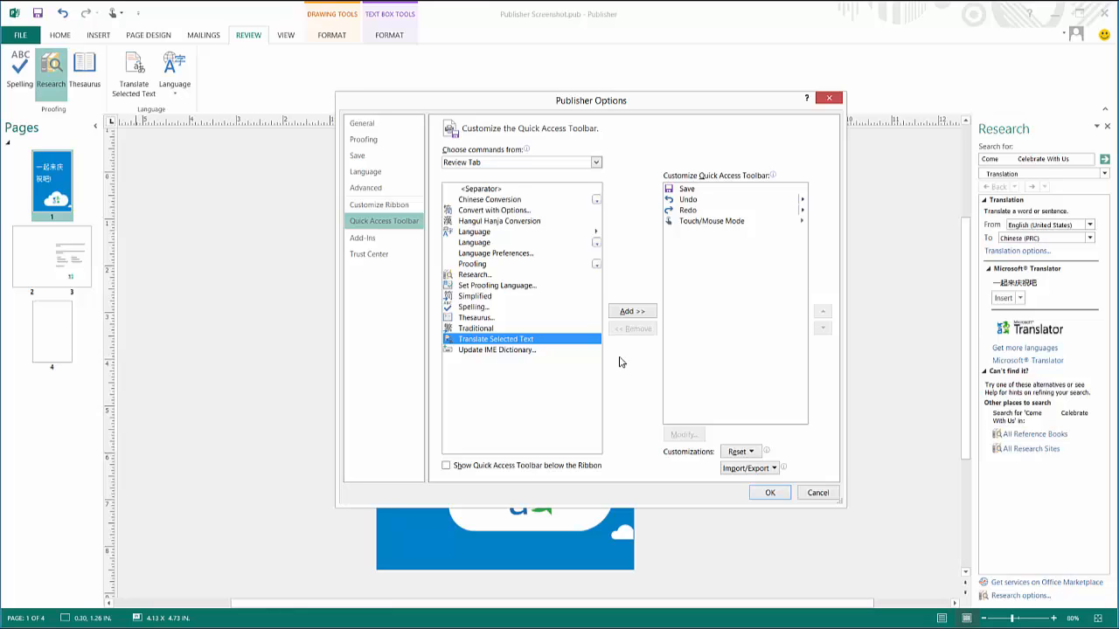
left_click(633, 312)
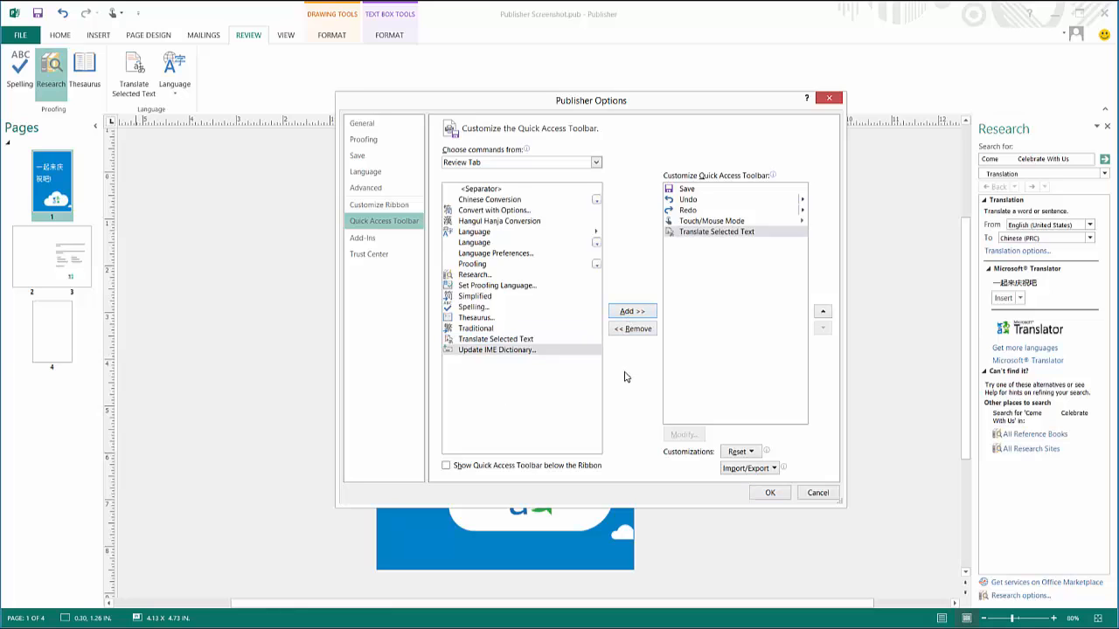